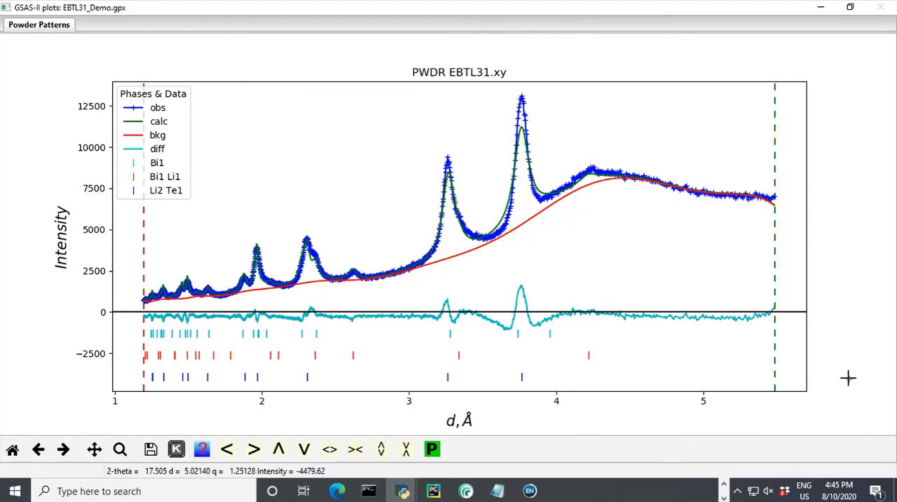
- Bring the EBTL31_Demo.gpx project window forward to reach the powder data export choices
{"action": "left_click", "coordinate": [521, 109]}
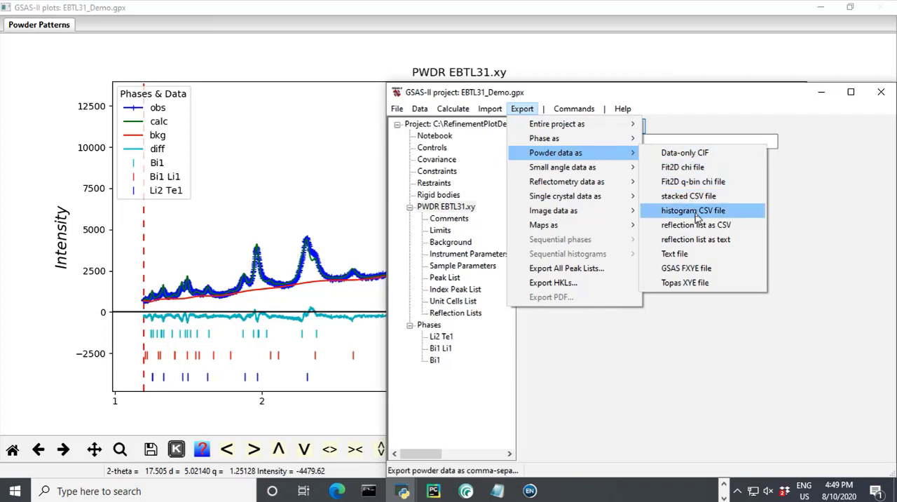
- Export the EBTL31 powder histogram and its reflection list as CSV files
{"action": "left_click", "coordinate": [692, 210]}
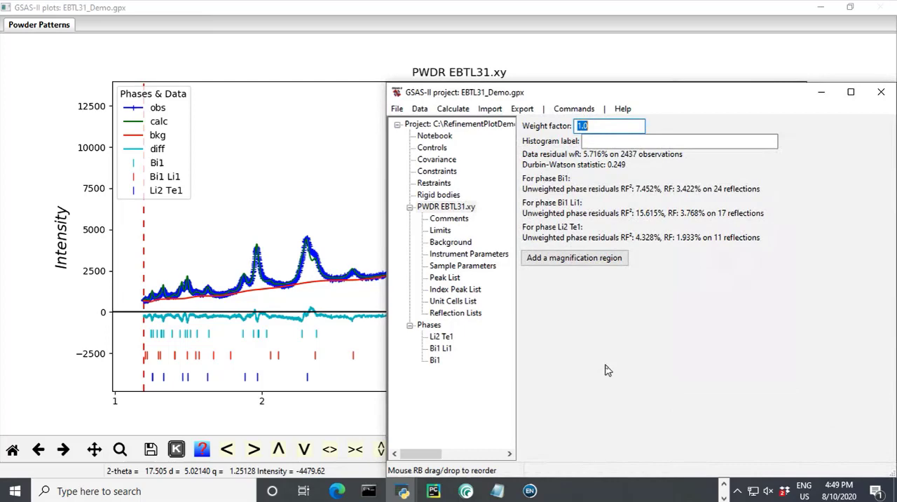
{"action": "left_click", "coordinate": [521, 109]}
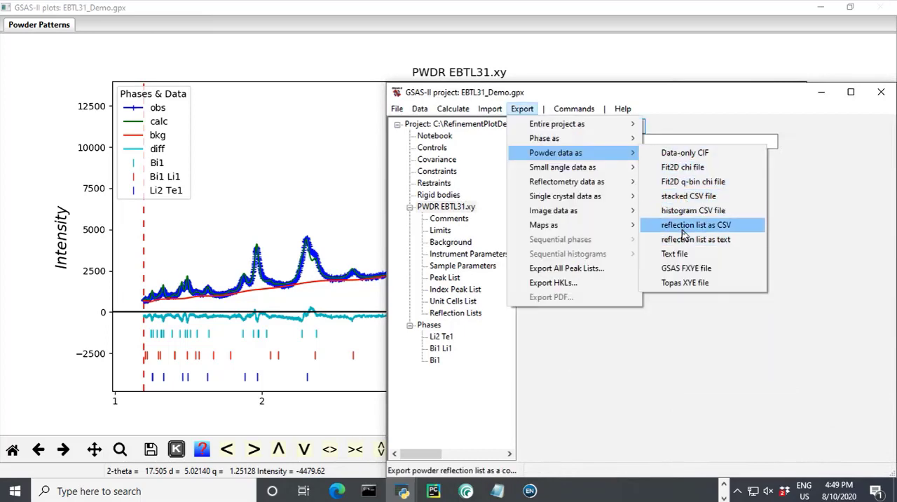
{"action": "left_click", "coordinate": [695, 224]}
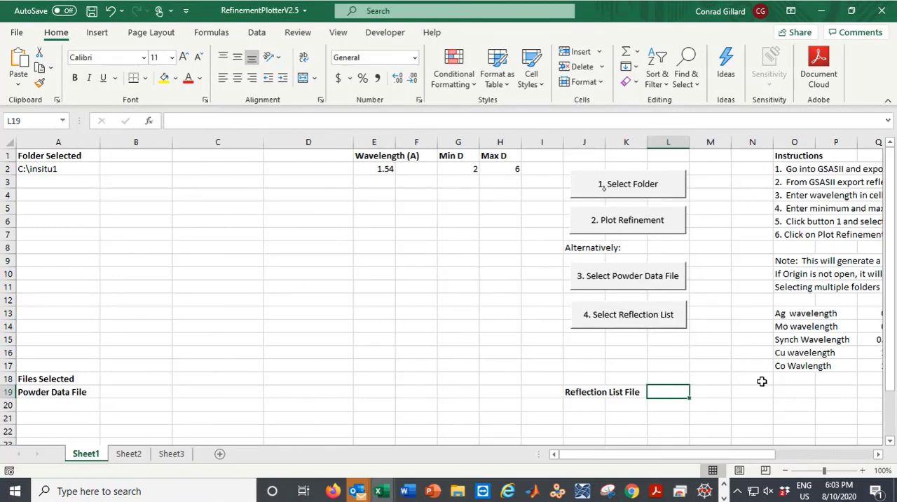
- Point the RefinementPlotter workbook to the C:\RefinementPlotDemo folder holding the exported CSVs
{"action": "left_click", "coordinate": [628, 184]}
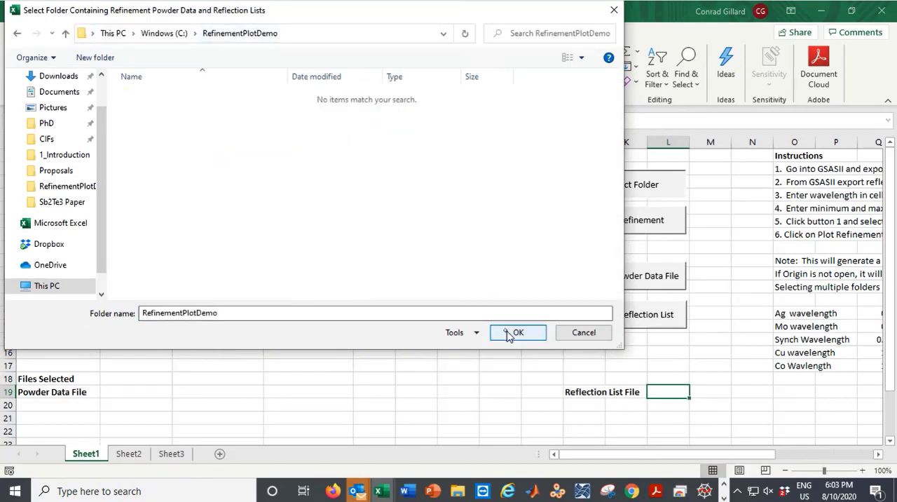
{"action": "left_click", "coordinate": [517, 333]}
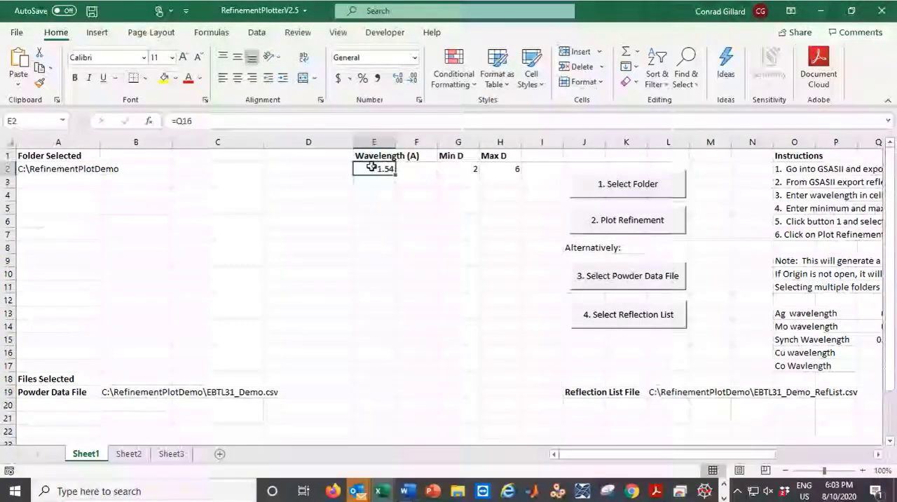
- Set the d-range to Min D 1 and Max D 7 and plot the refinement in OriginPro
{"action": "left_click", "coordinate": [458, 169]}
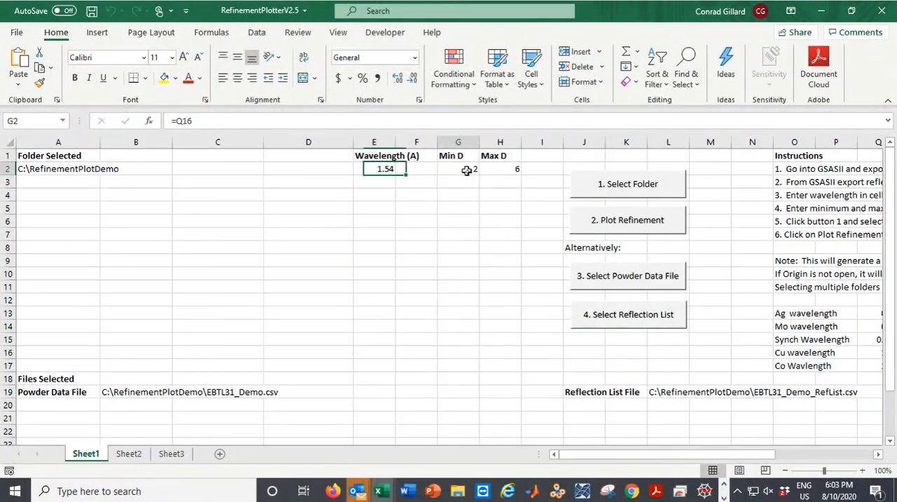
{"action": "left_click", "coordinate": [499, 168]}
{"action": "type", "text": "7"}
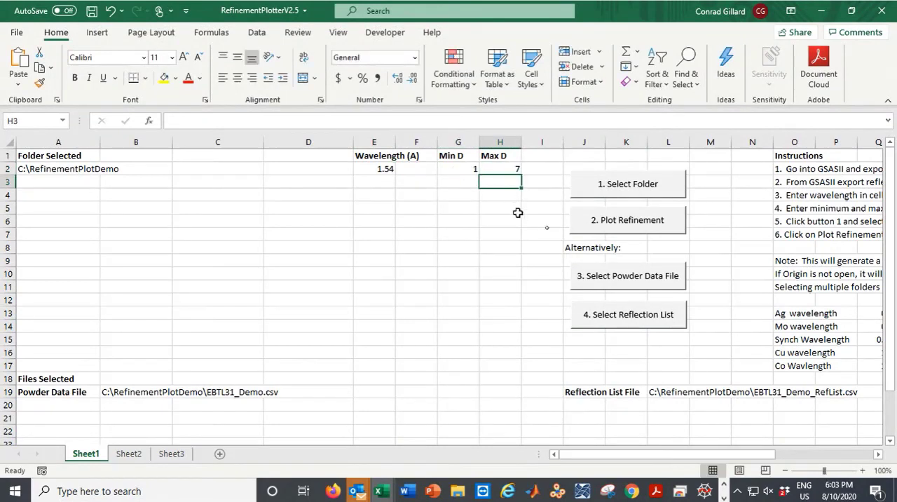
{"action": "mouse_move", "coordinate": [628, 227]}
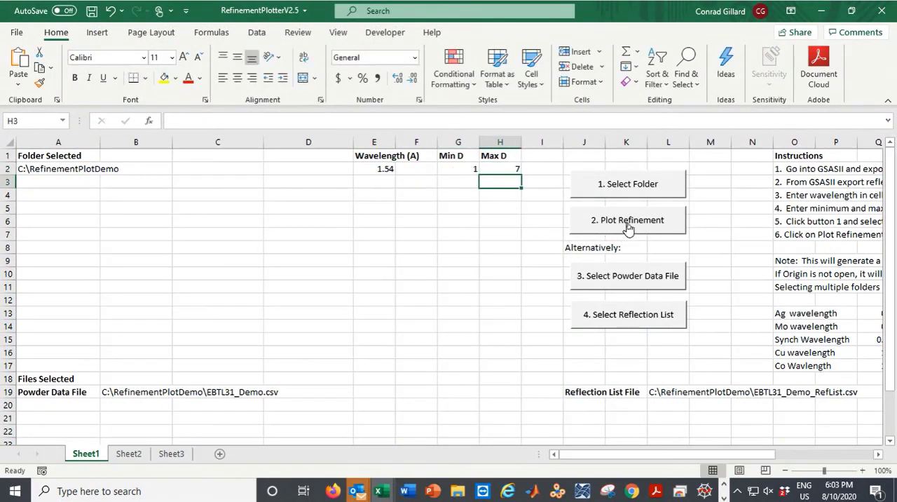
{"action": "left_click", "coordinate": [628, 219]}
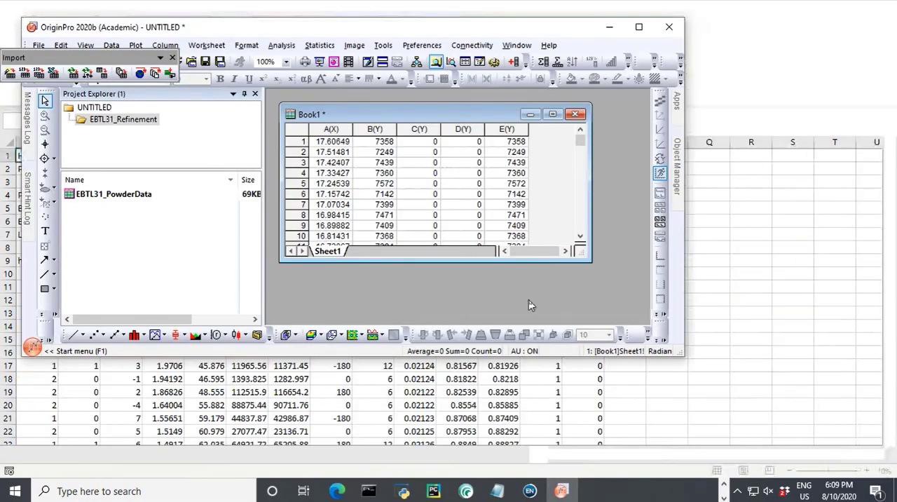